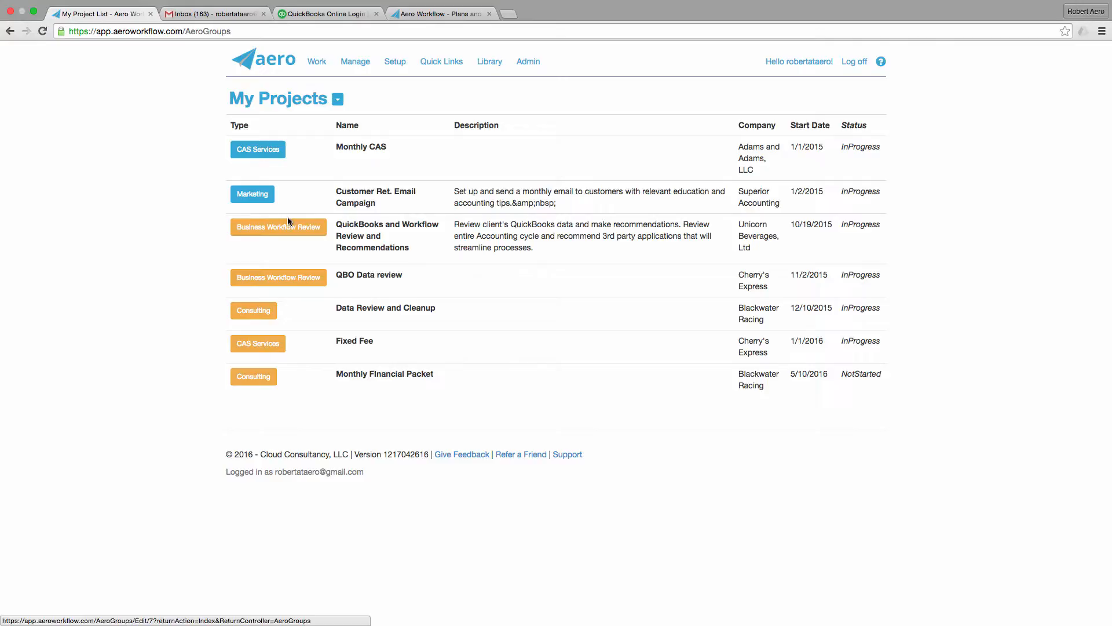
mouse_move(278, 276)
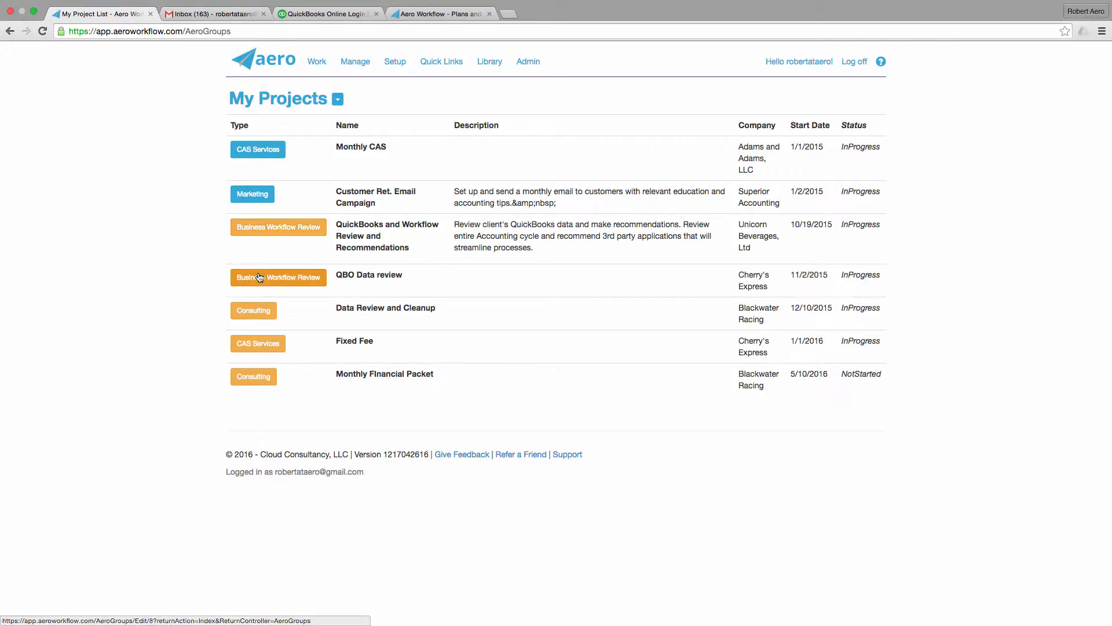
mouse_move(258, 343)
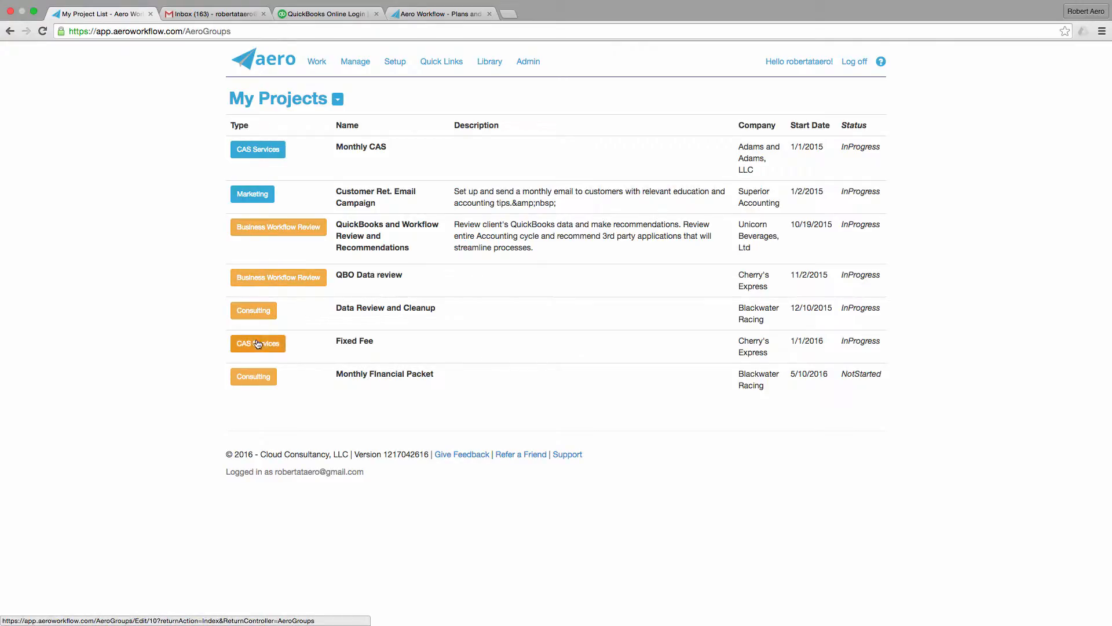
mouse_move(254, 381)
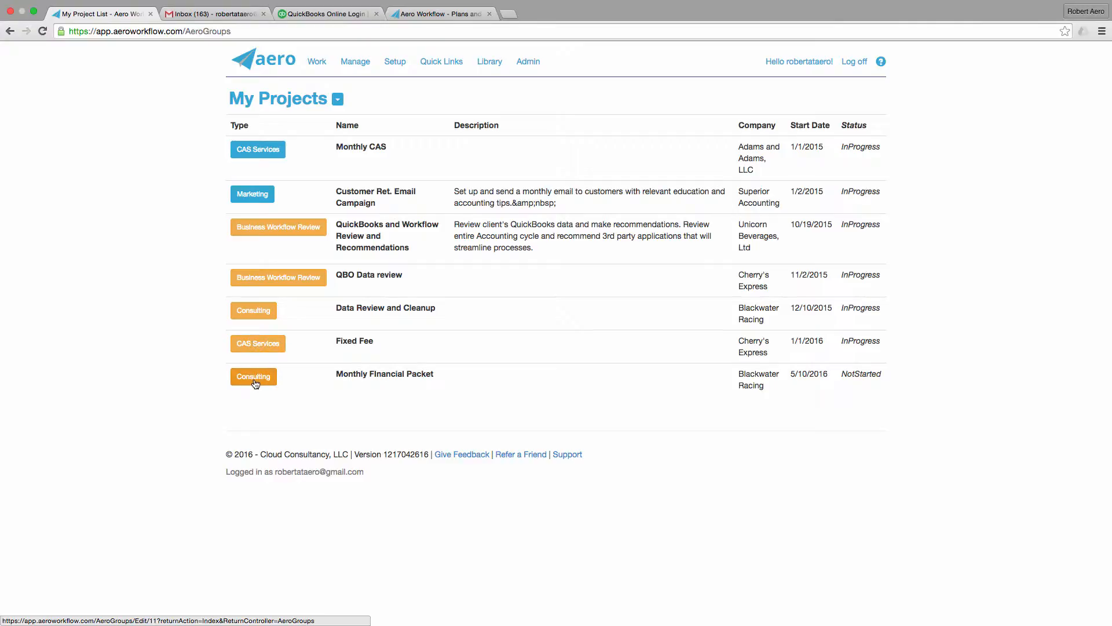
mouse_move(278, 228)
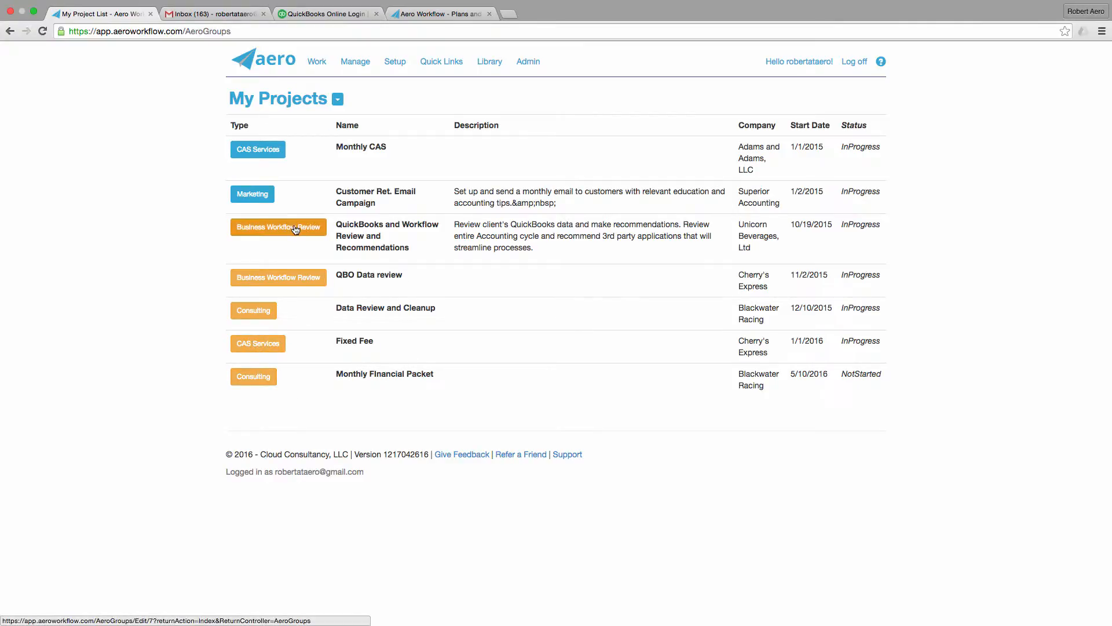
mouse_move(248, 291)
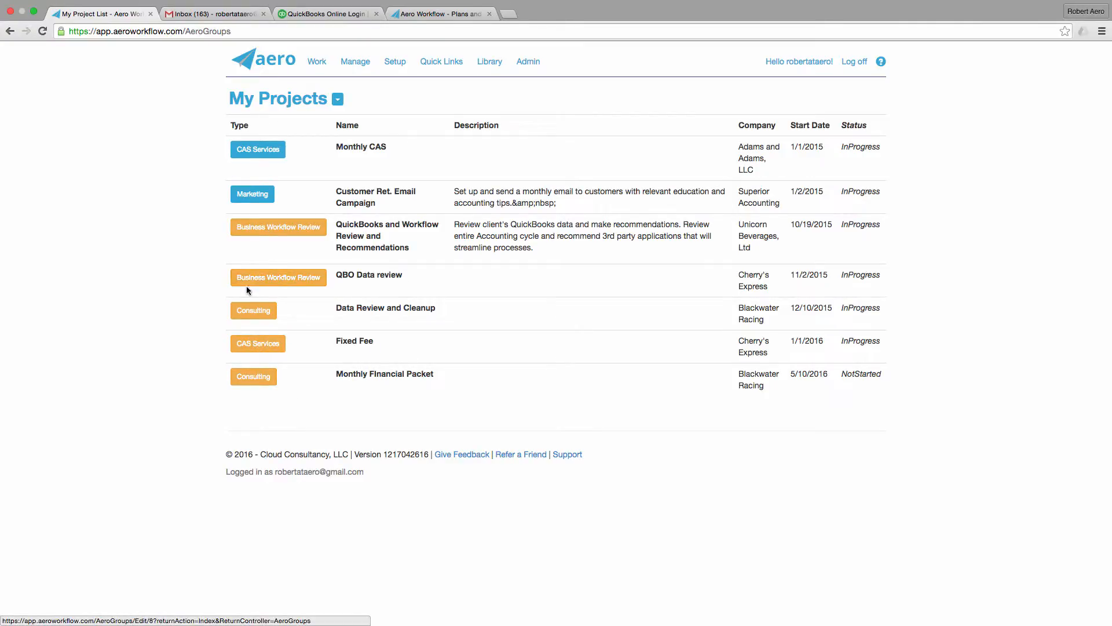
mouse_move(252, 311)
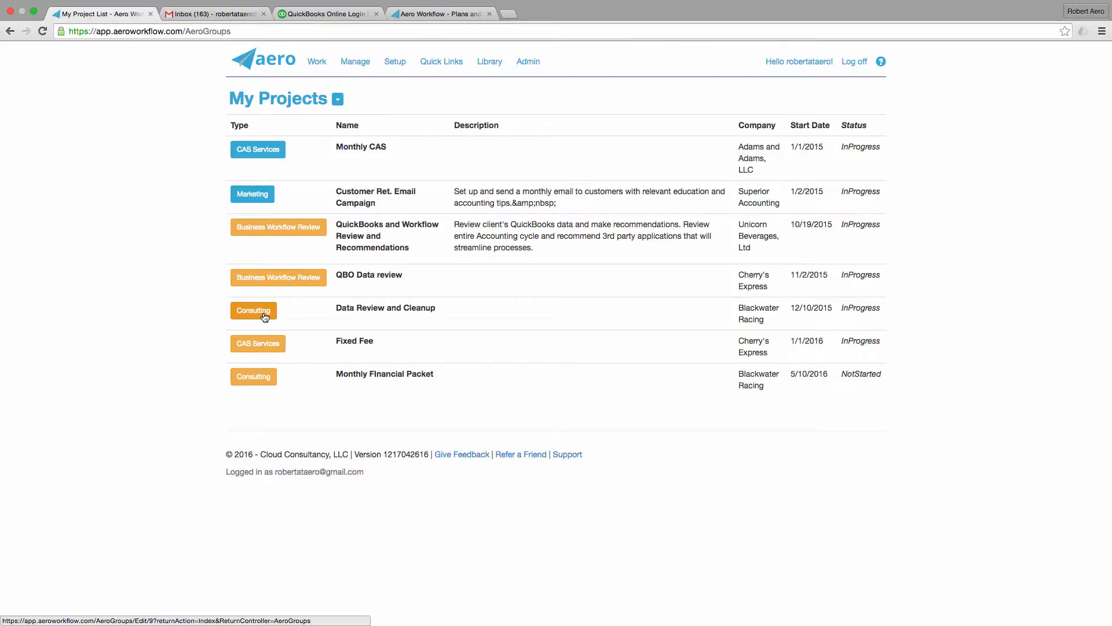
Open the Data Review and Cleanup consulting project for editing from My Projects.
left_click(253, 311)
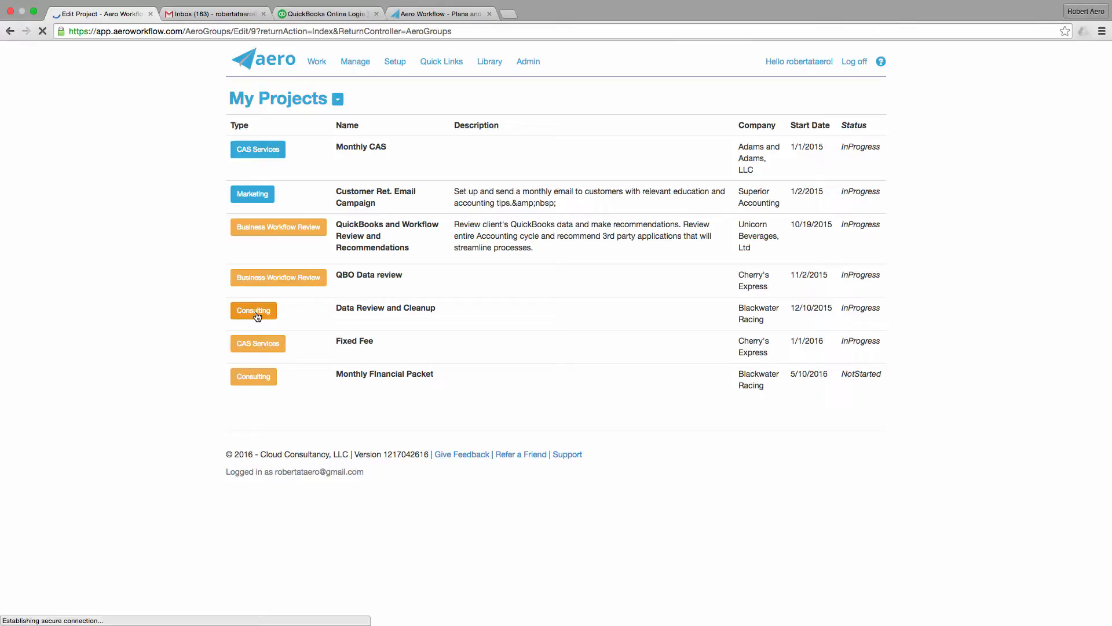
Show the project's Aeros grid listing its four completed consulting meetings.
left_click(385, 309)
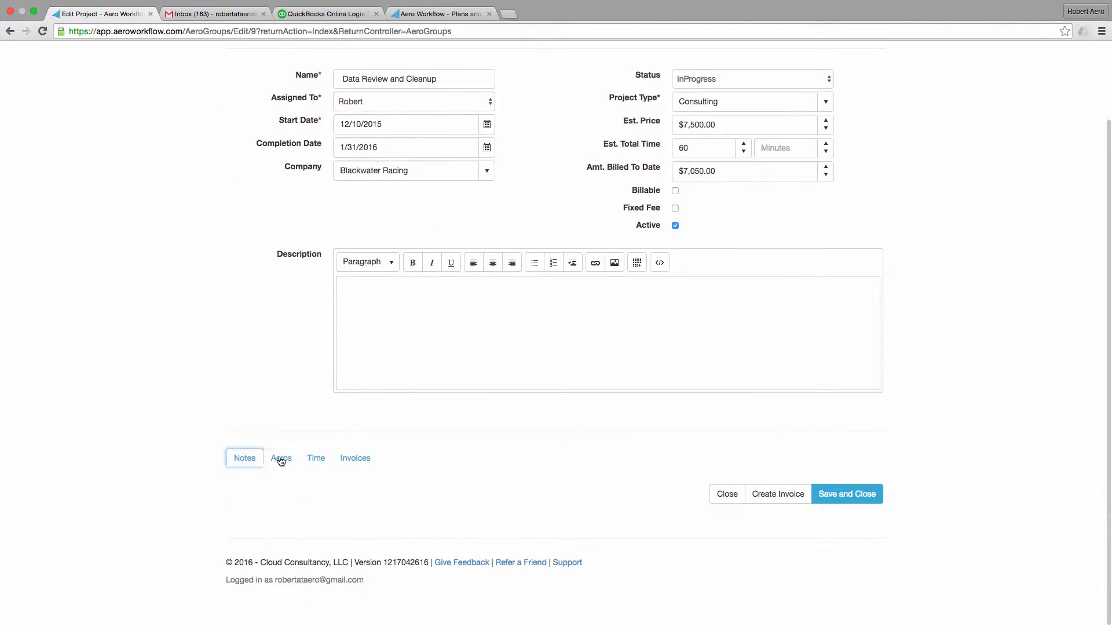
left_click(281, 456)
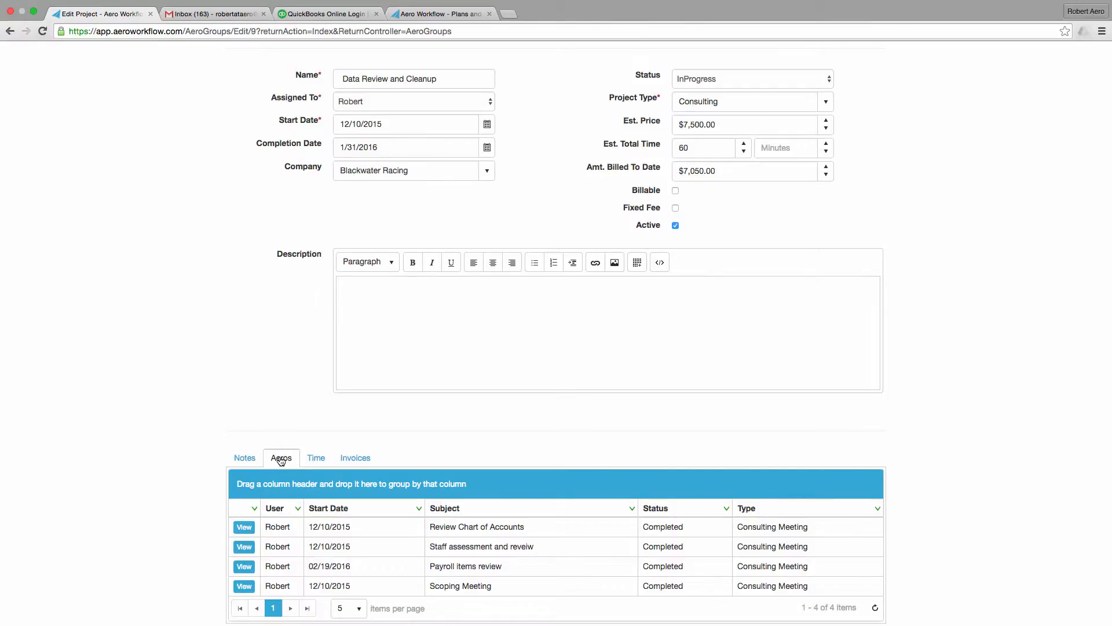
scroll("down", 3)
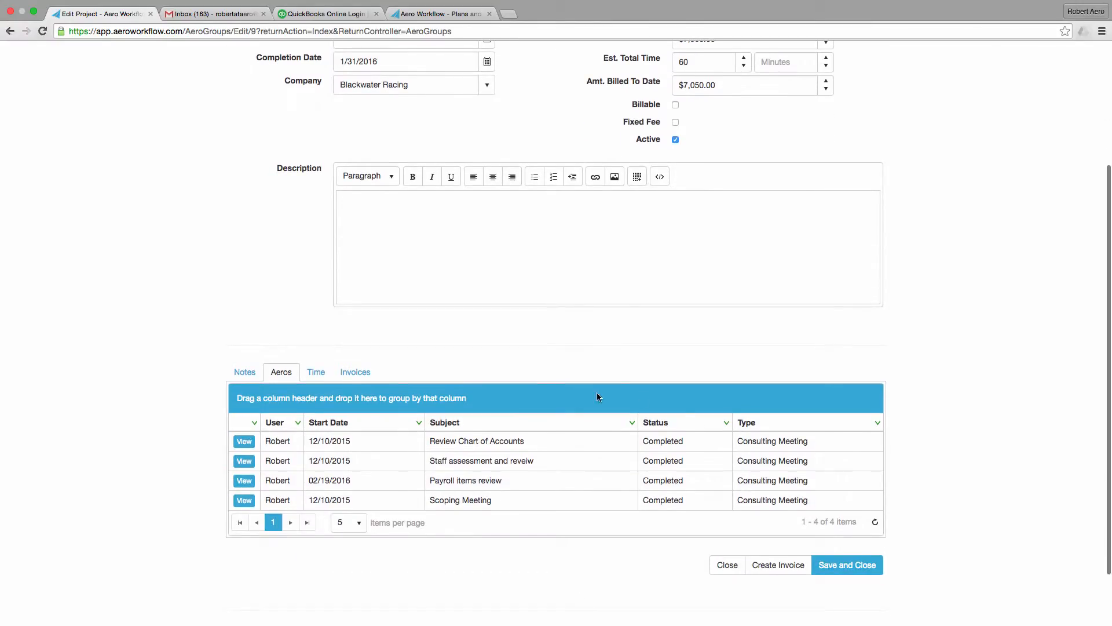
mouse_move(619, 463)
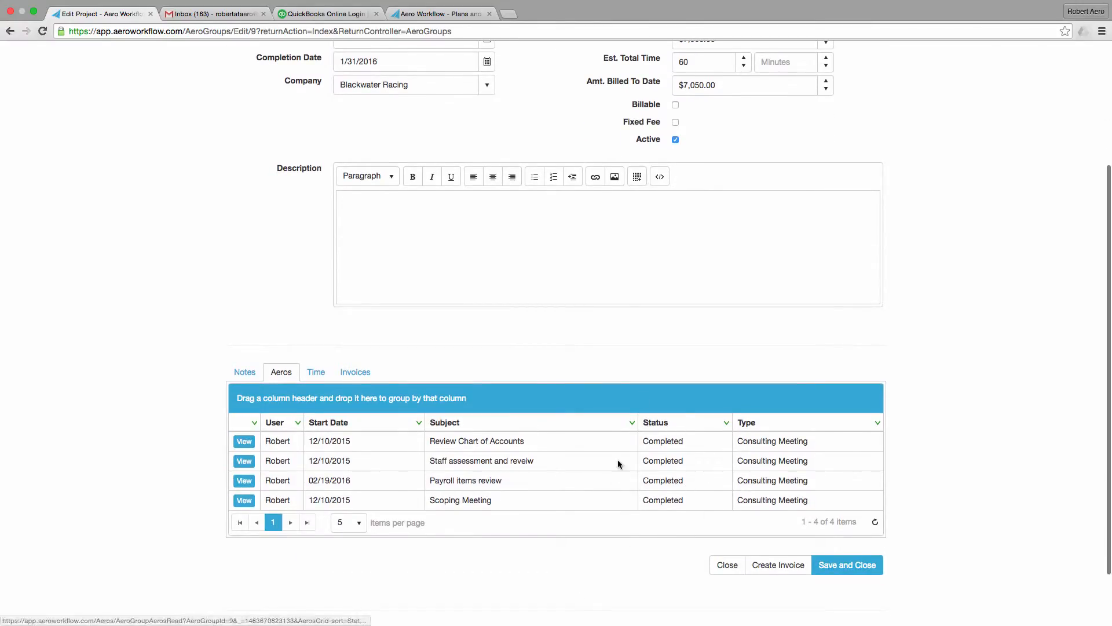
mouse_move(653, 520)
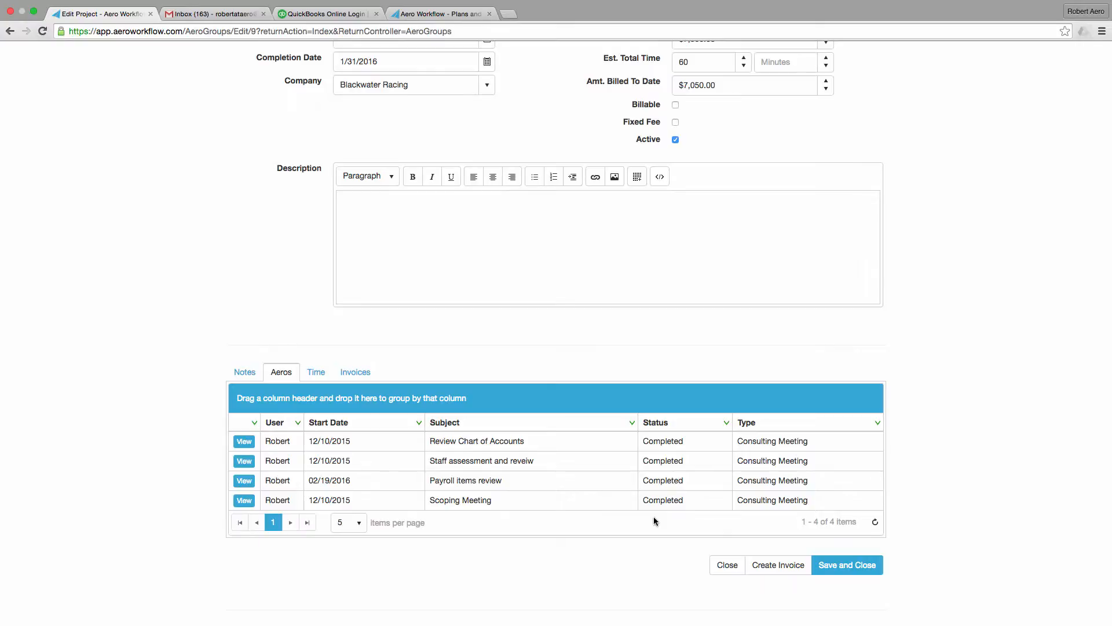
scroll("up", 3)
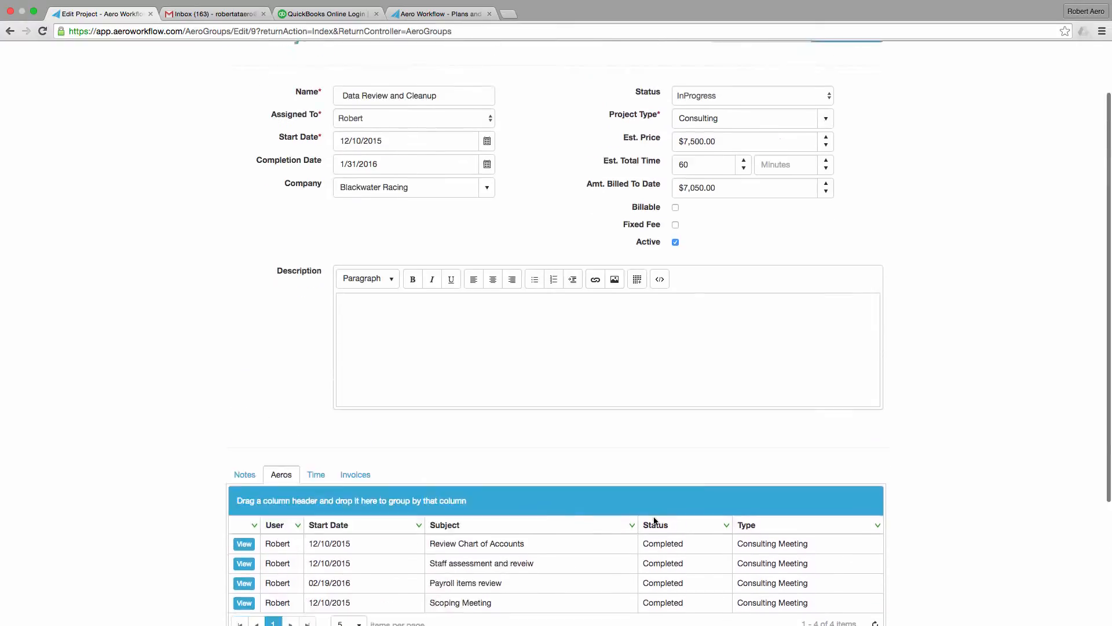
scroll("up", 3)
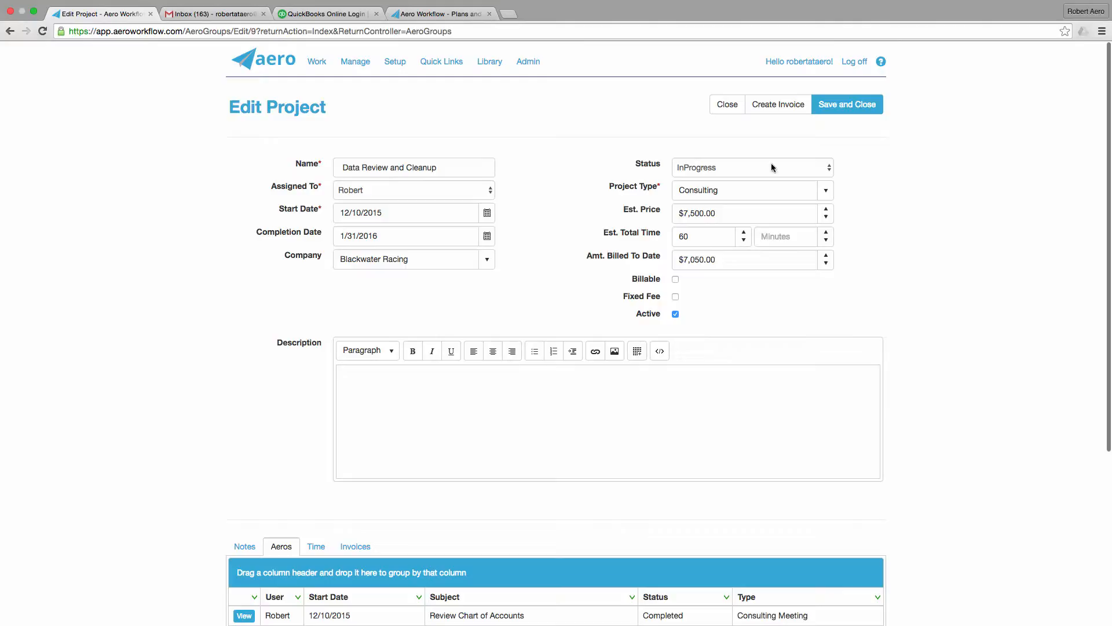
Review the available Status options while leaving the project InProgress.
left_click(752, 167)
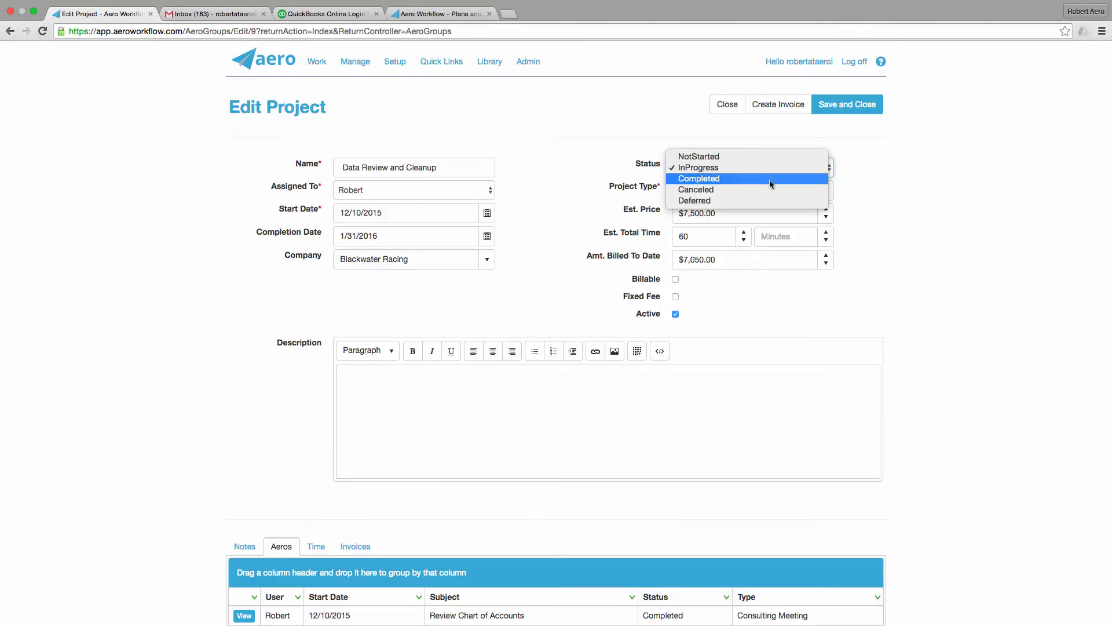
mouse_move(921, 178)
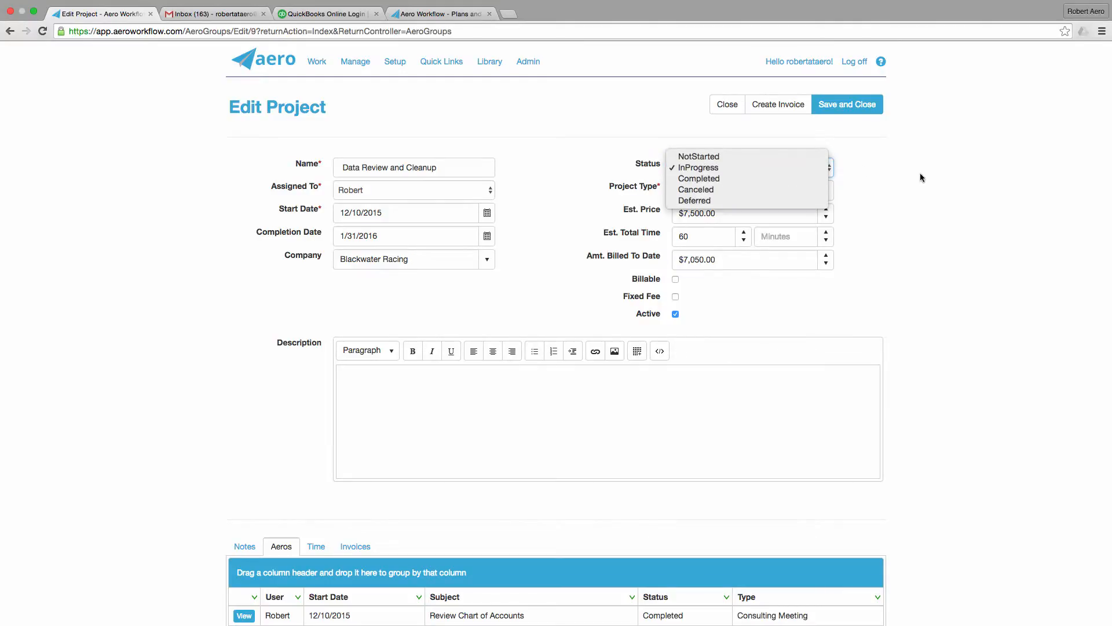
mouse_move(919, 183)
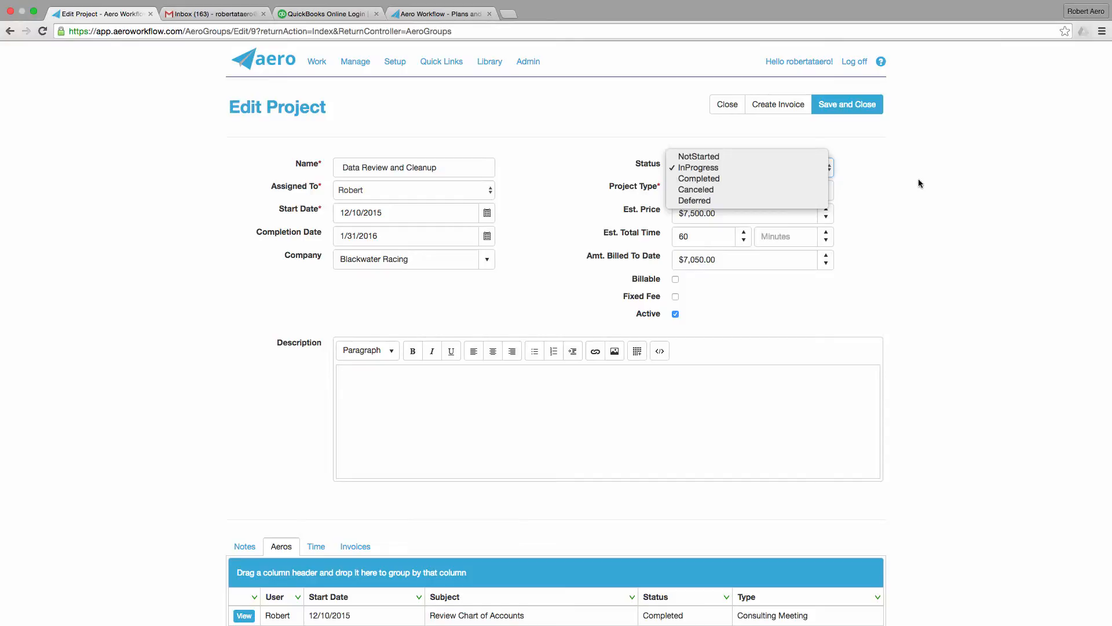
mouse_move(729, 93)
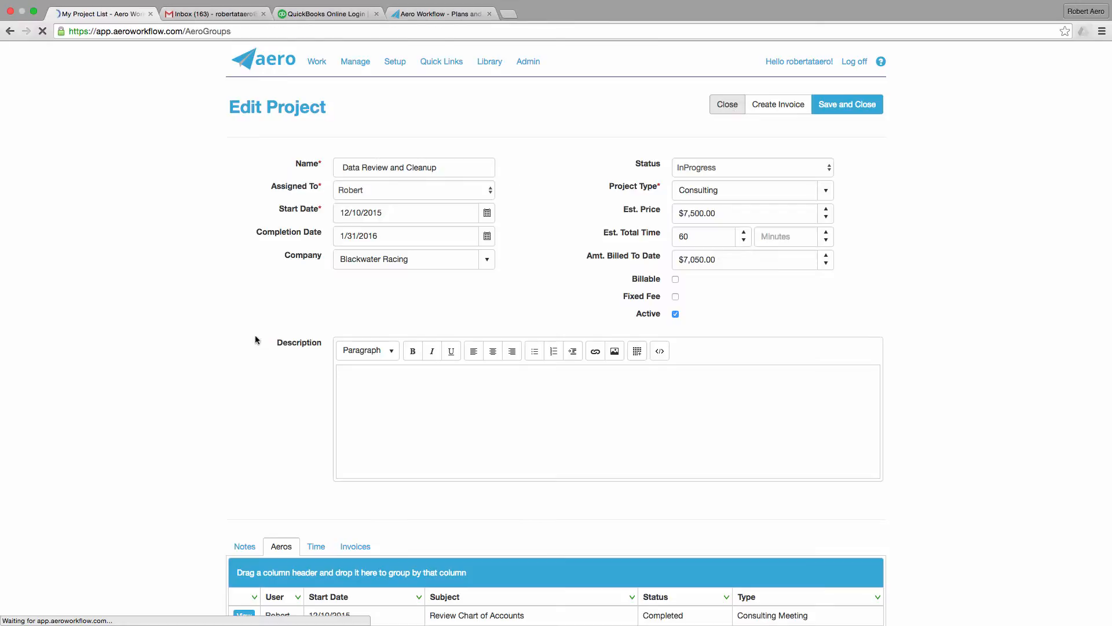
Close the project back to My Projects and reveal the Add Project option.
left_click(727, 104)
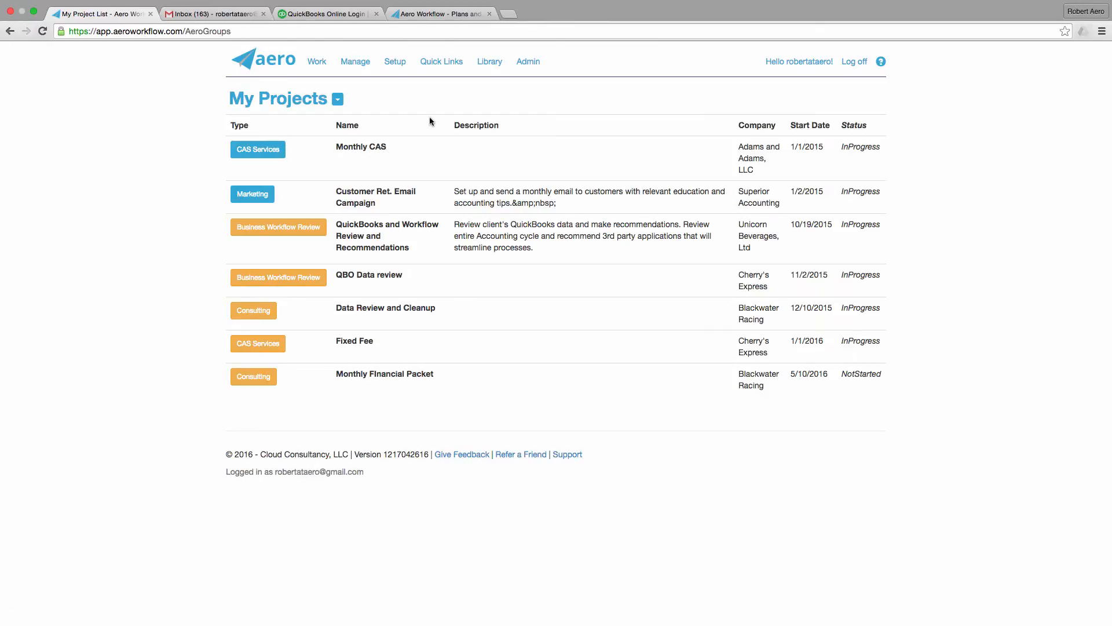
mouse_move(385, 146)
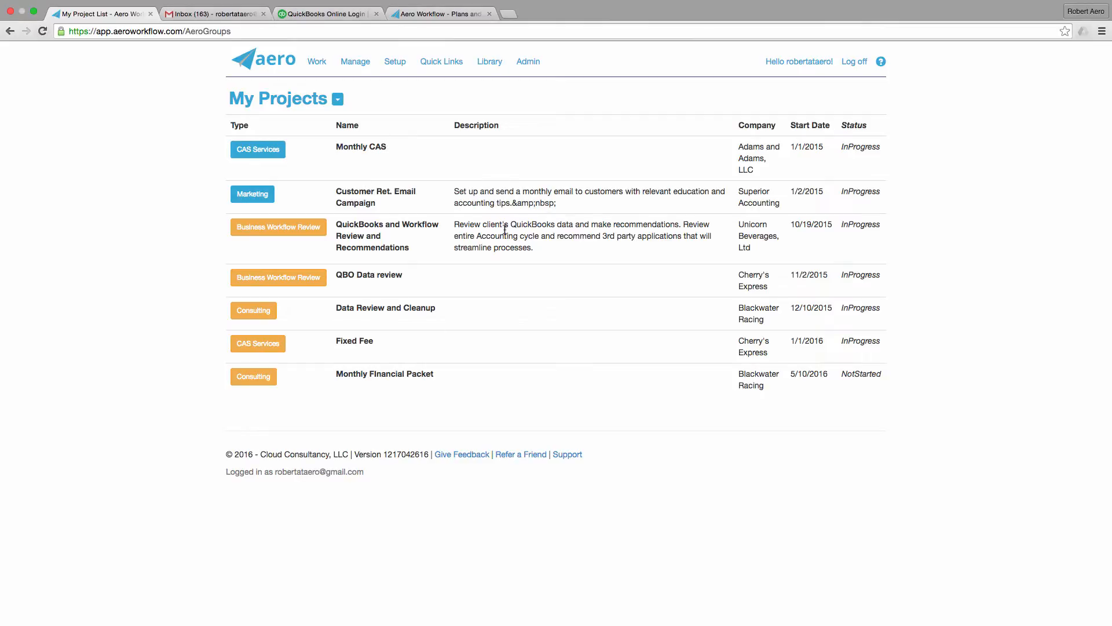
mouse_move(628, 331)
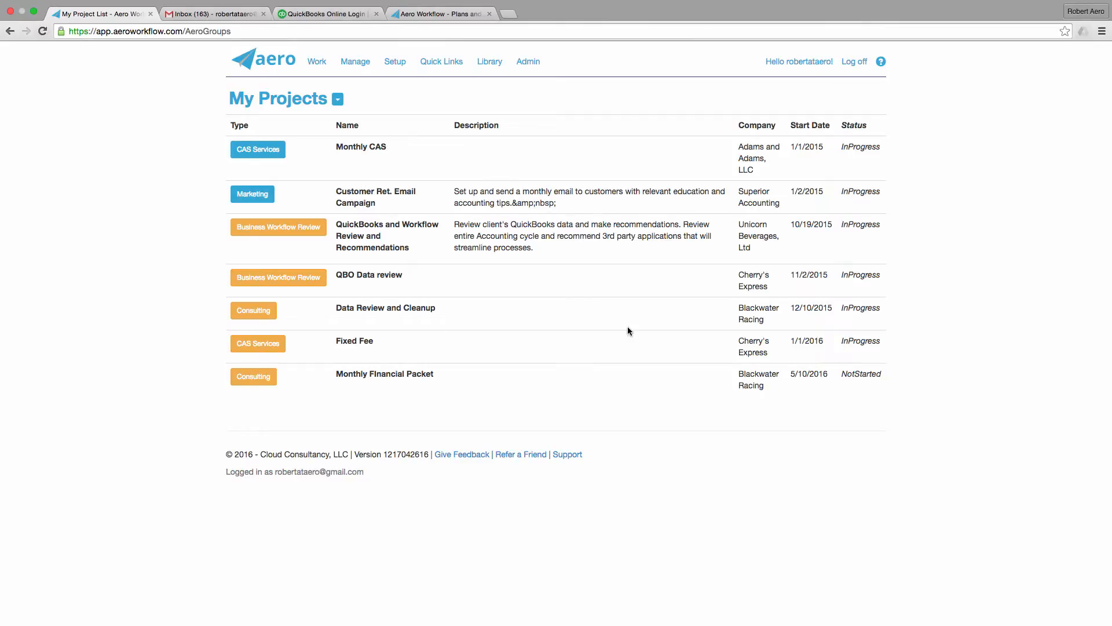
mouse_move(752, 356)
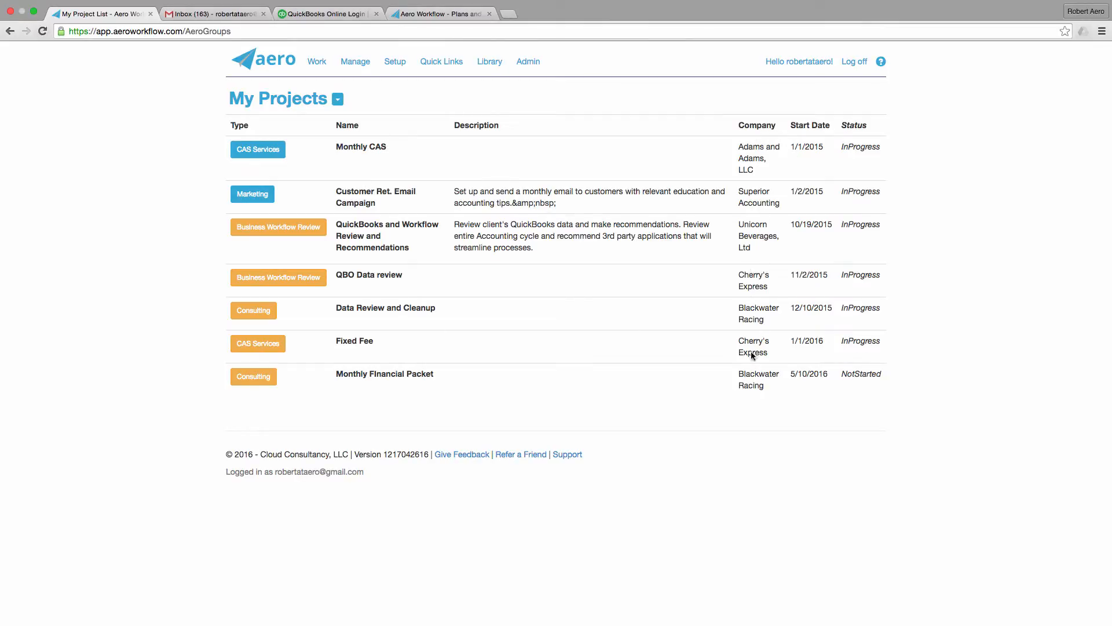
mouse_move(780, 376)
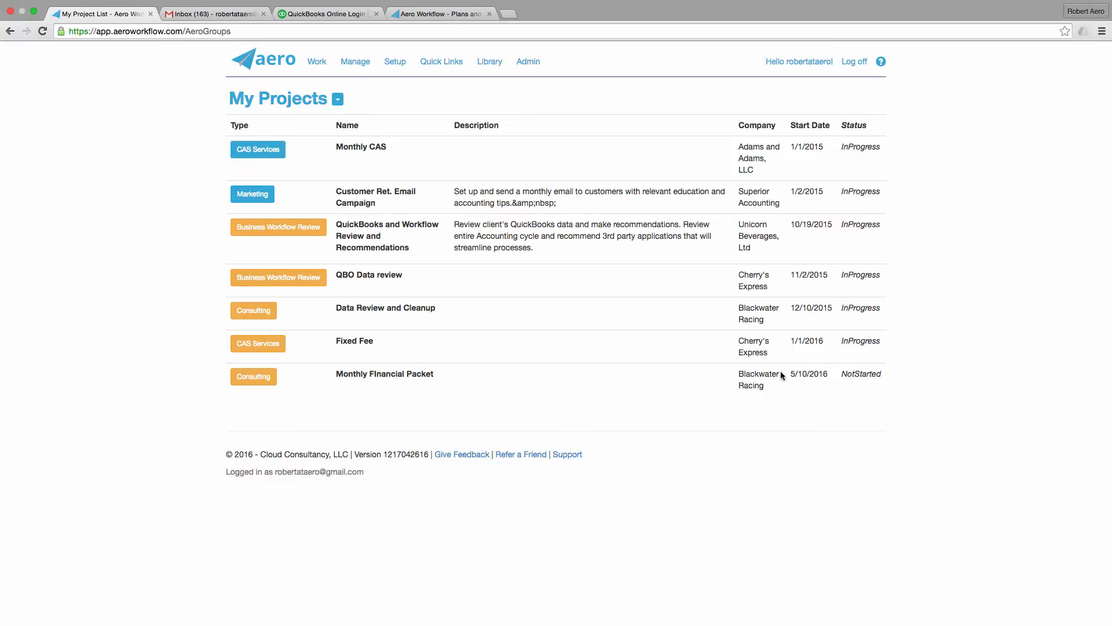
mouse_move(870, 182)
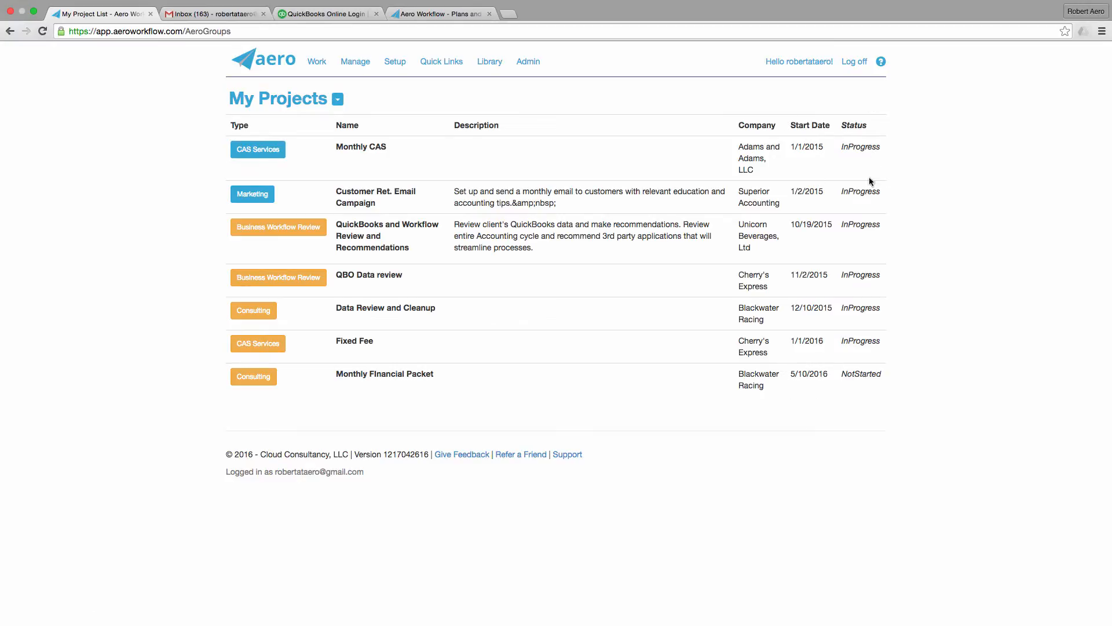
mouse_move(712, 423)
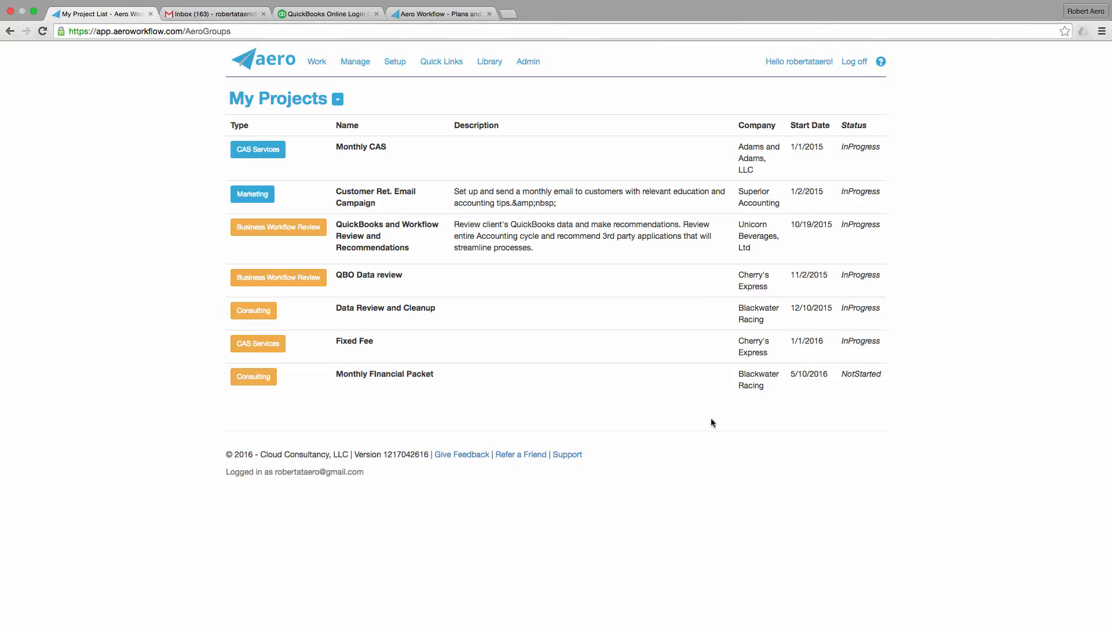
mouse_move(673, 260)
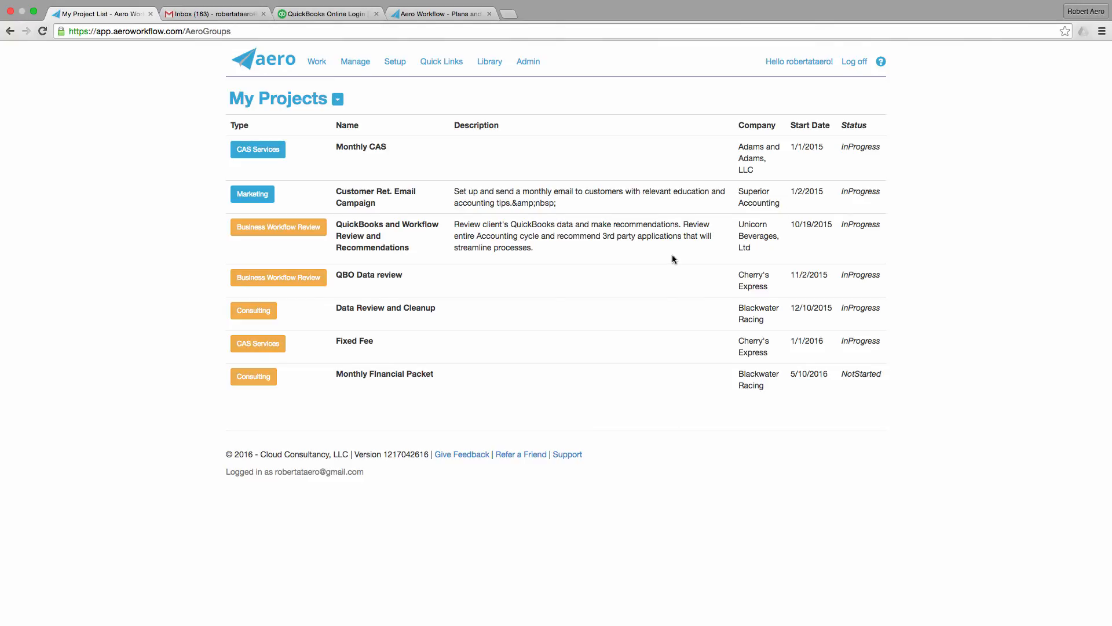
mouse_move(367, 106)
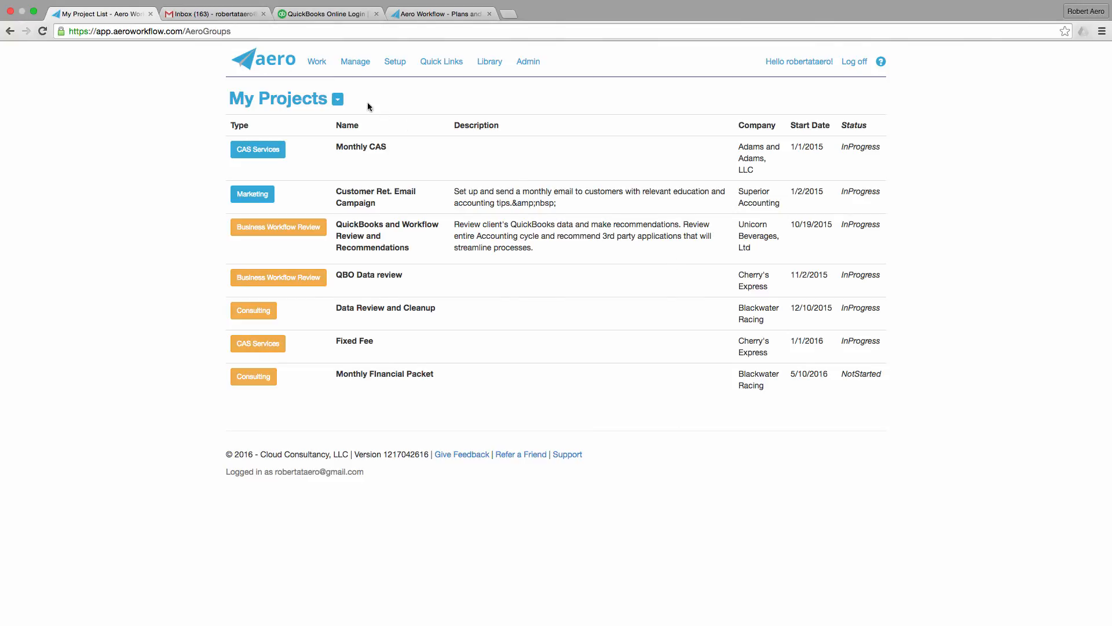
left_click(337, 98)
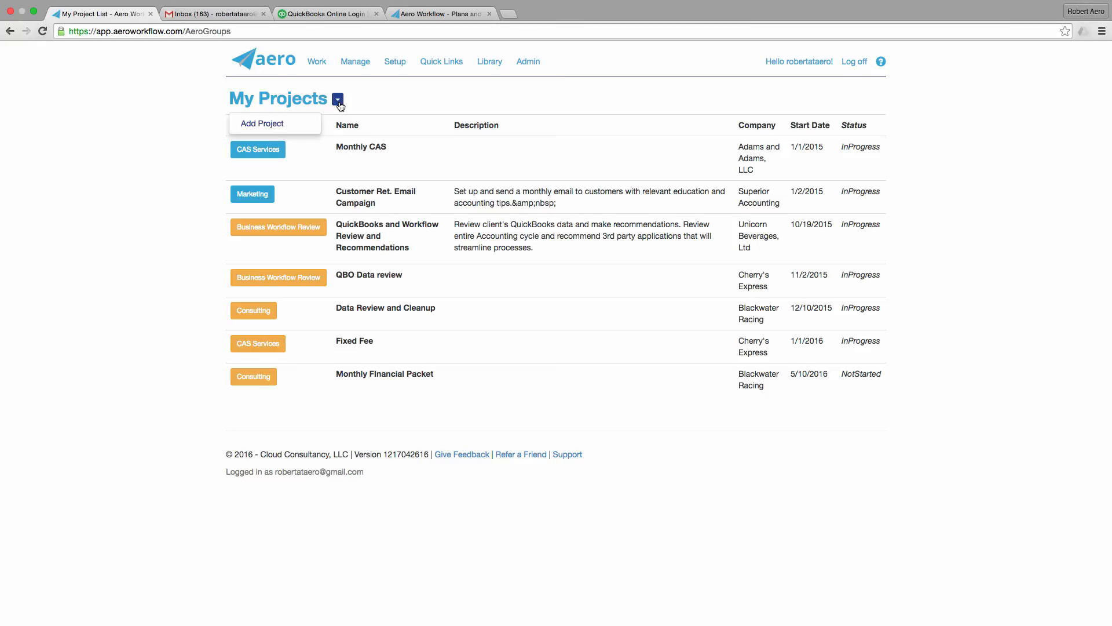
mouse_move(268, 123)
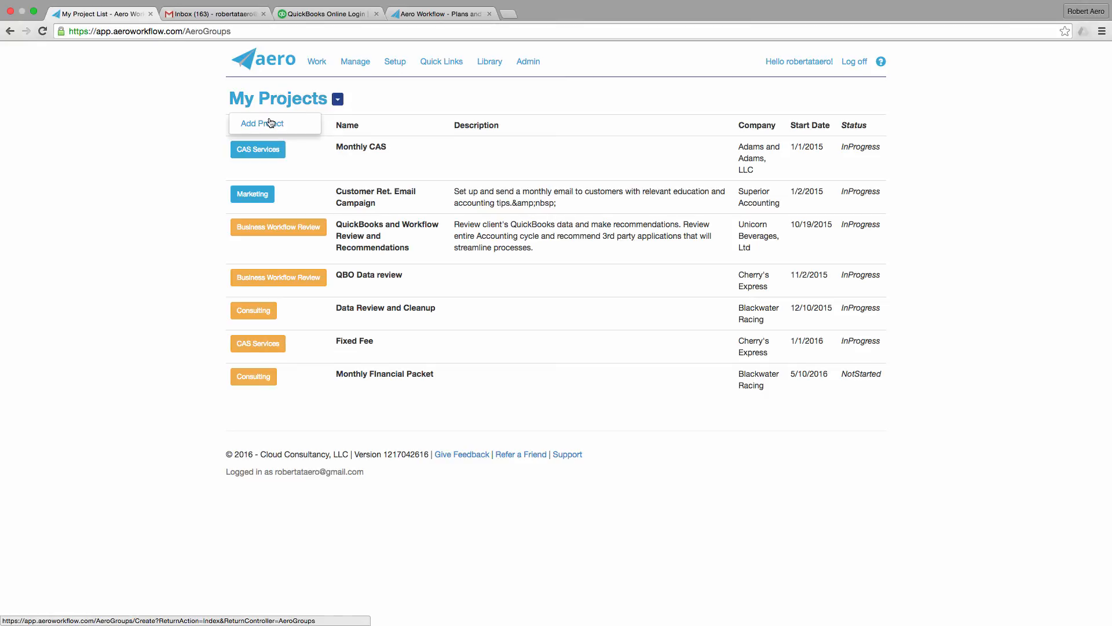
mouse_move(458, 305)
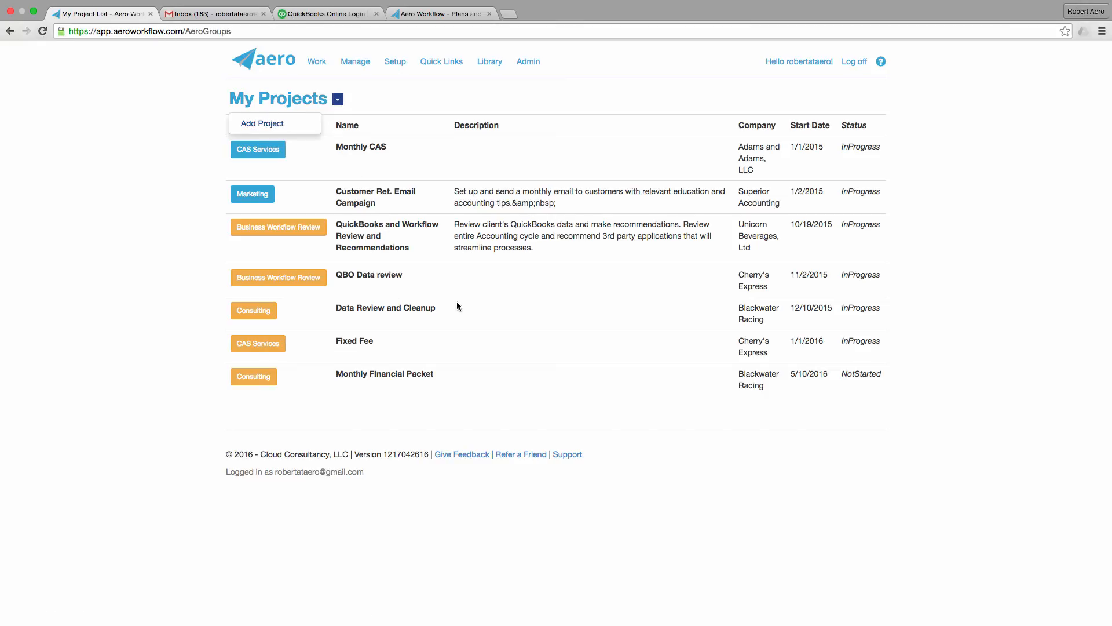